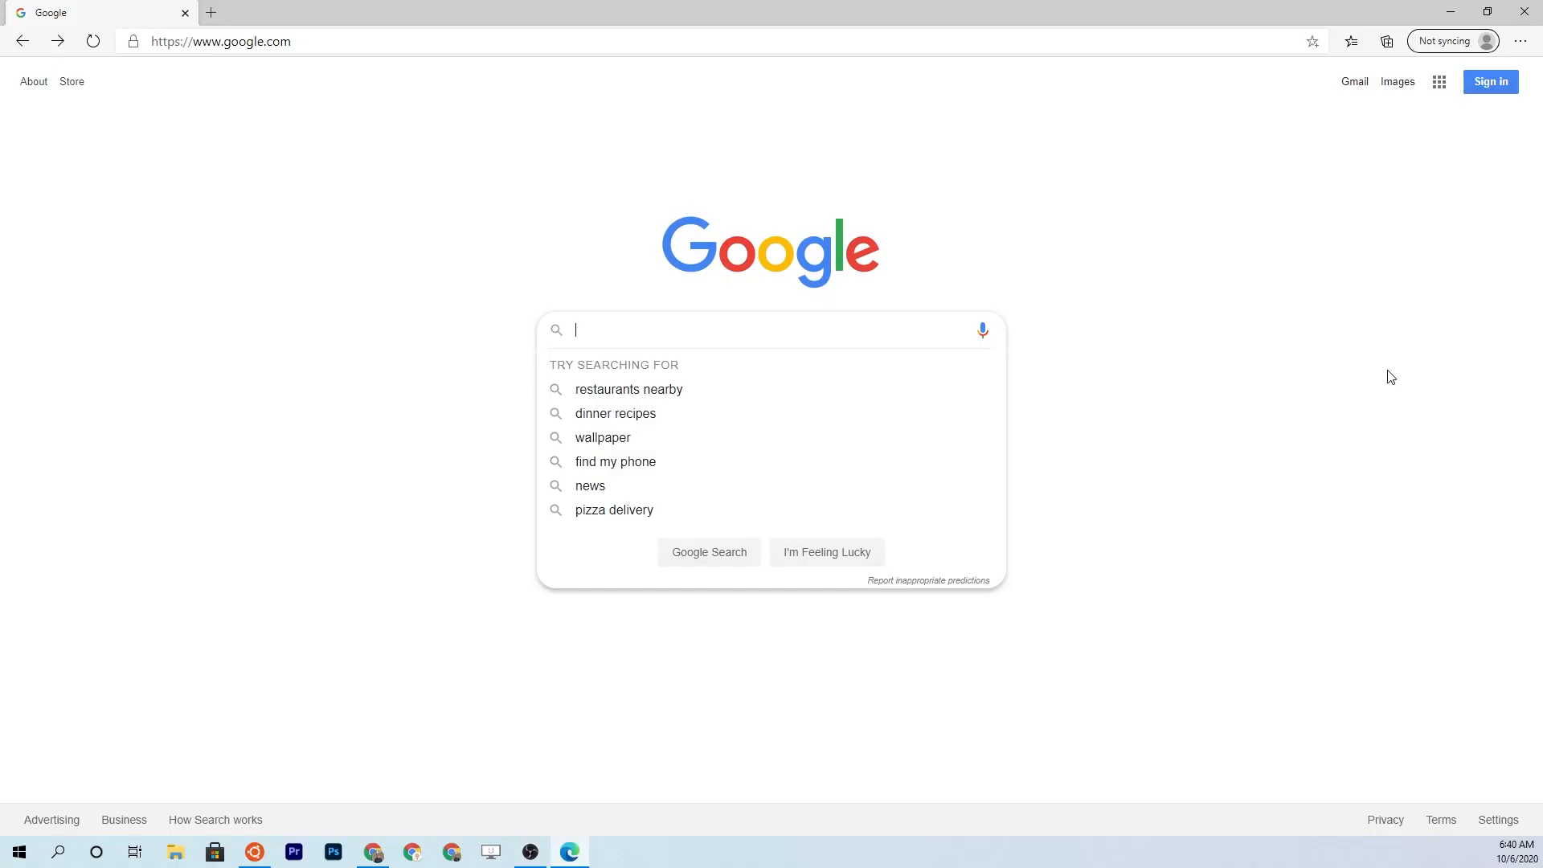
Search Google for 'how long does it take to learn to code'.
type("how long does")
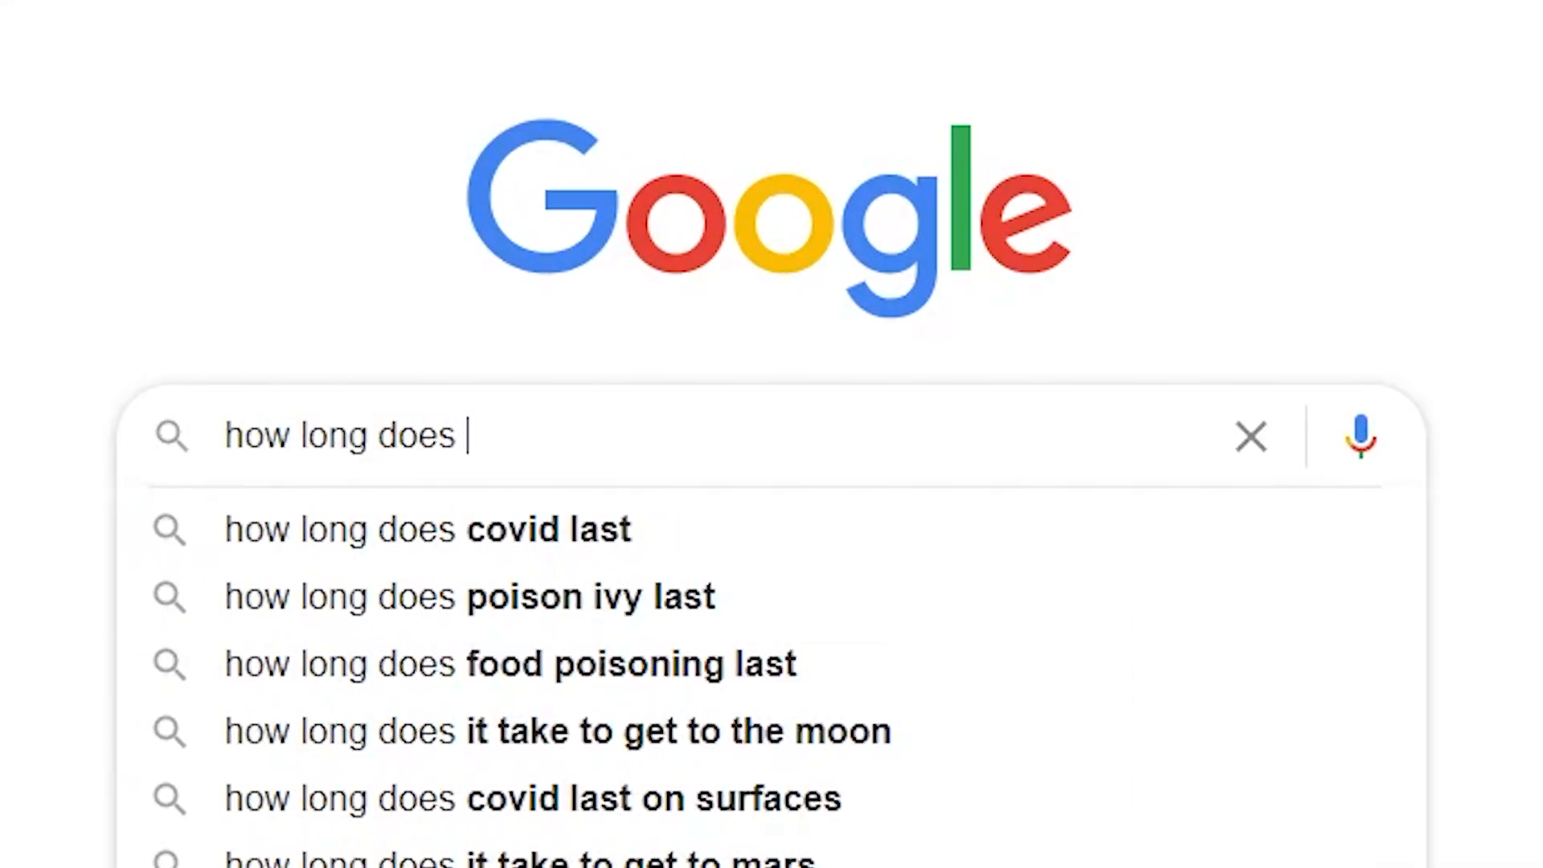
type("it take to learn to code")
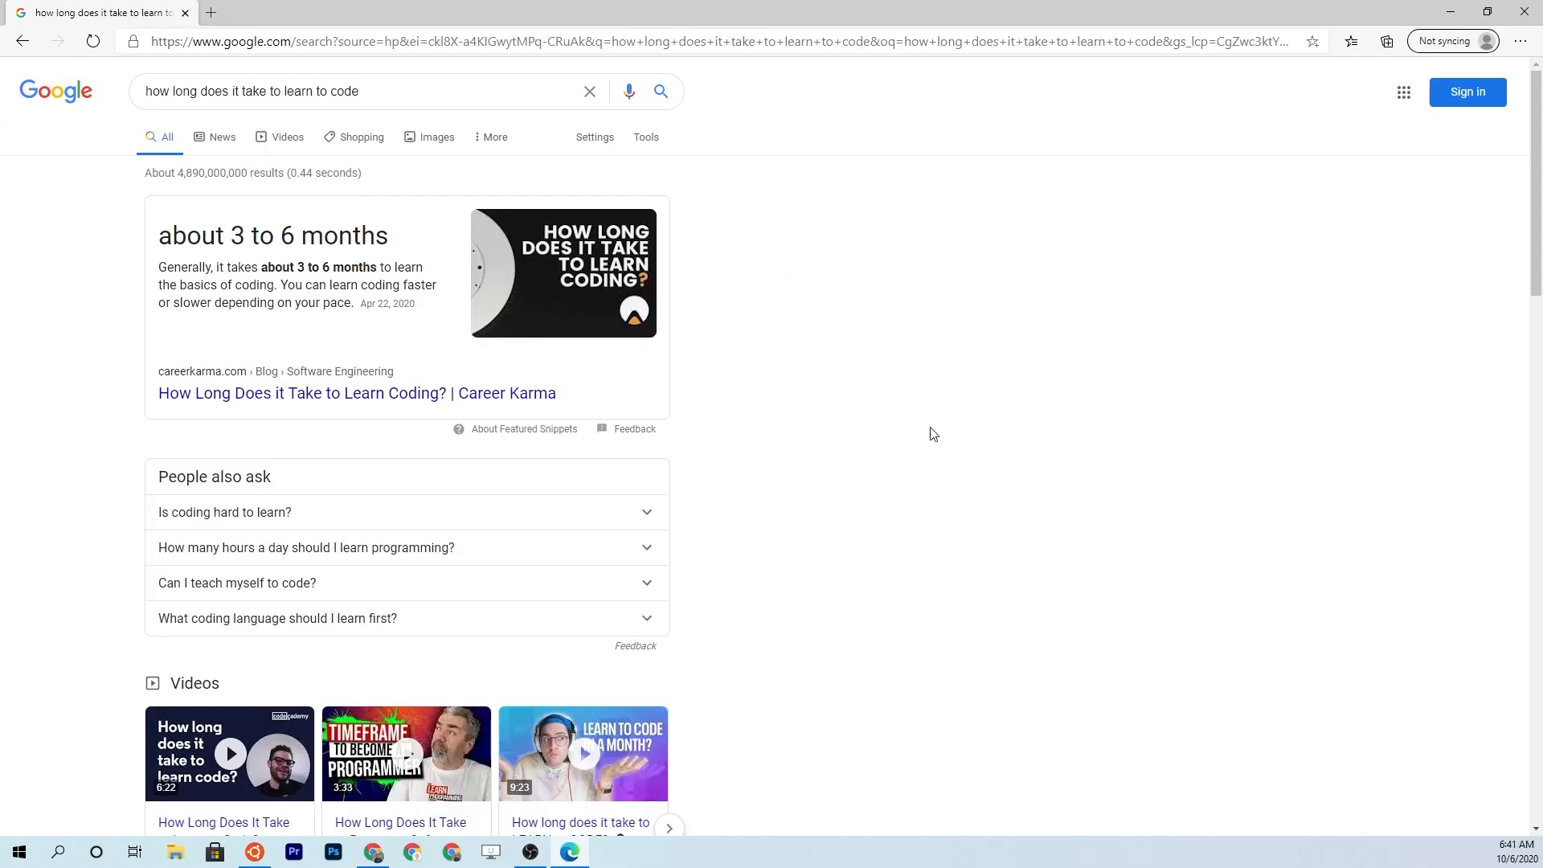
mouse_move(906, 671)
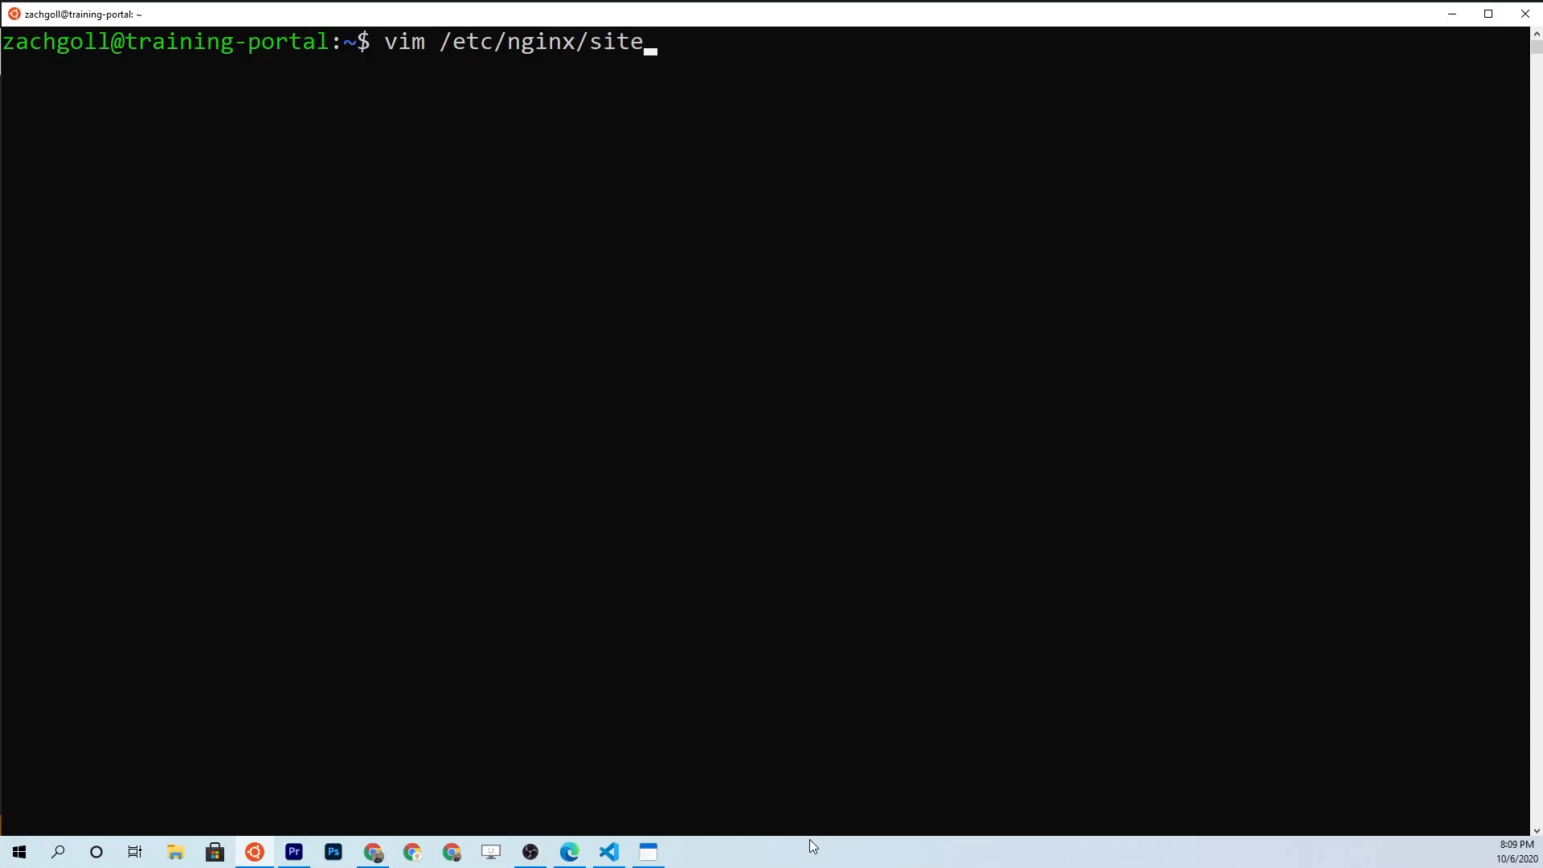
type("s-available/")
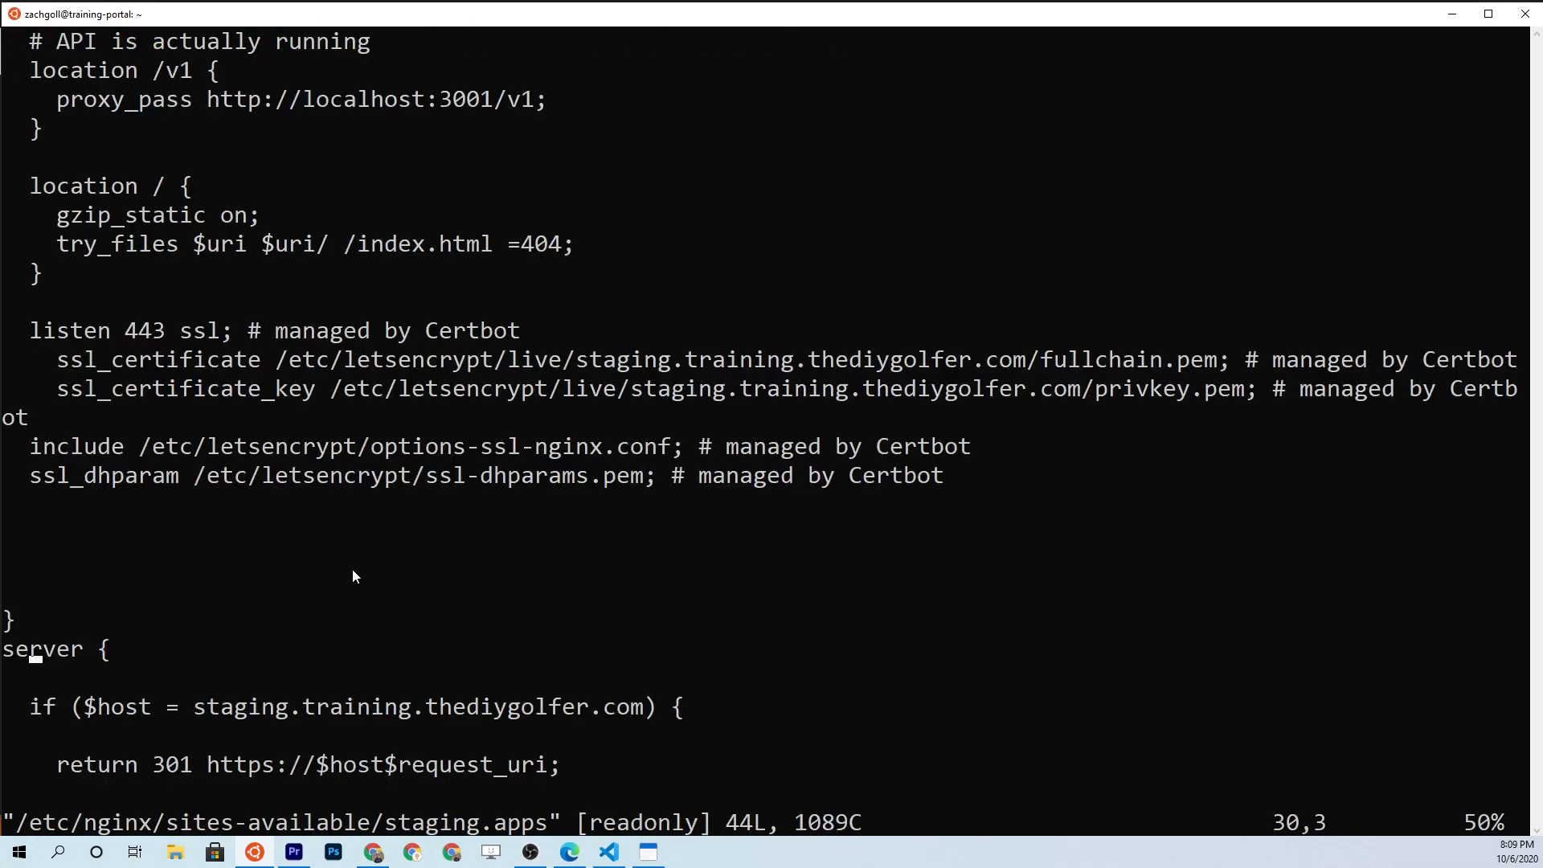
scroll("down", 3)
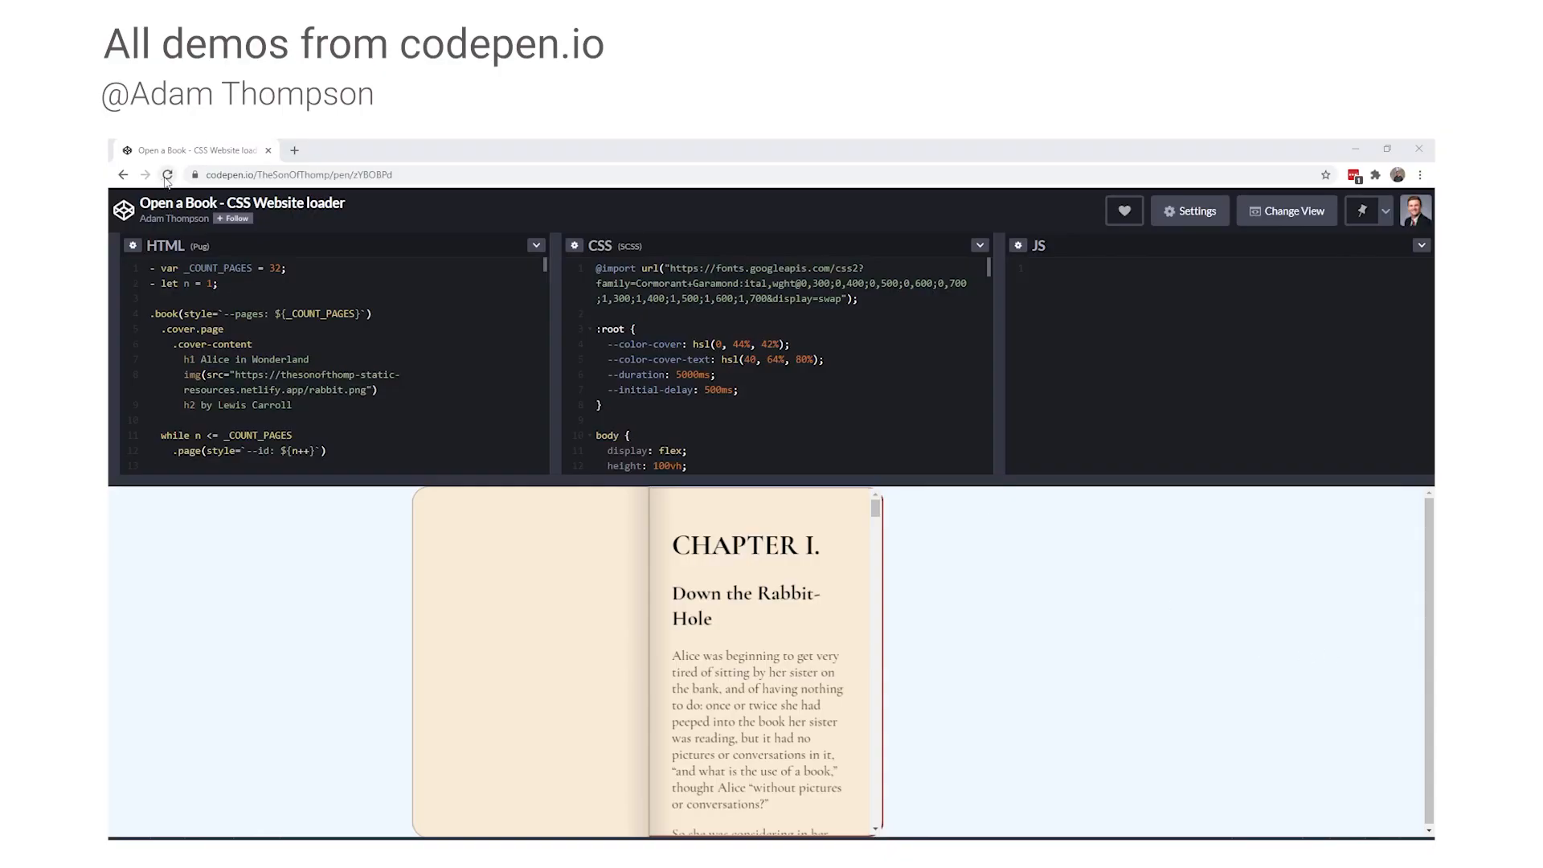
Advance to Louis Hoebregts' WAAPI Particles demo and make the cactus shoot its spines.
left_click(167, 174)
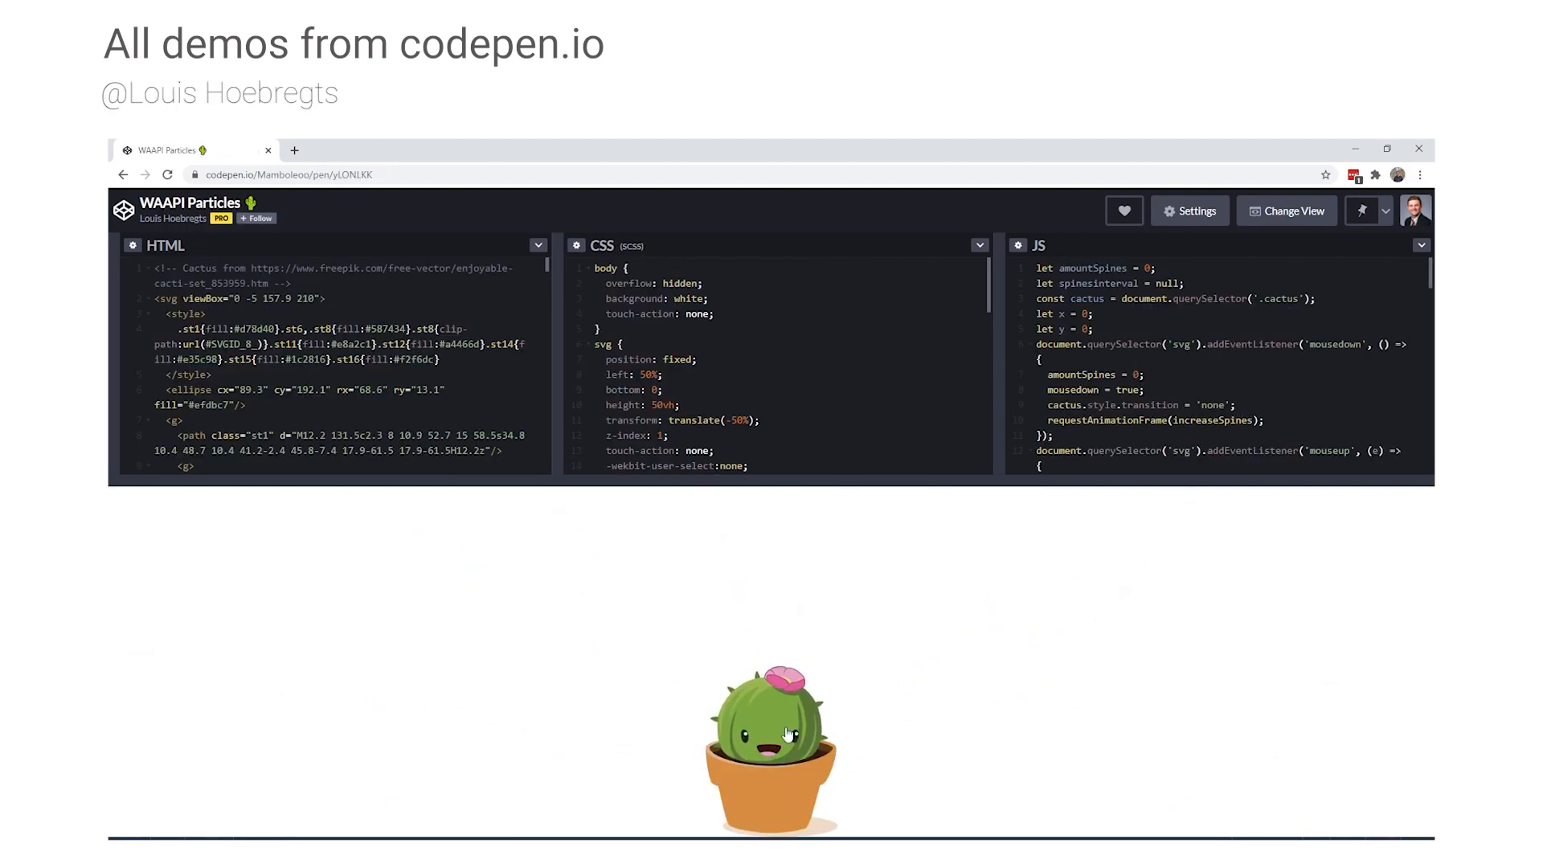
left_click(772, 743)
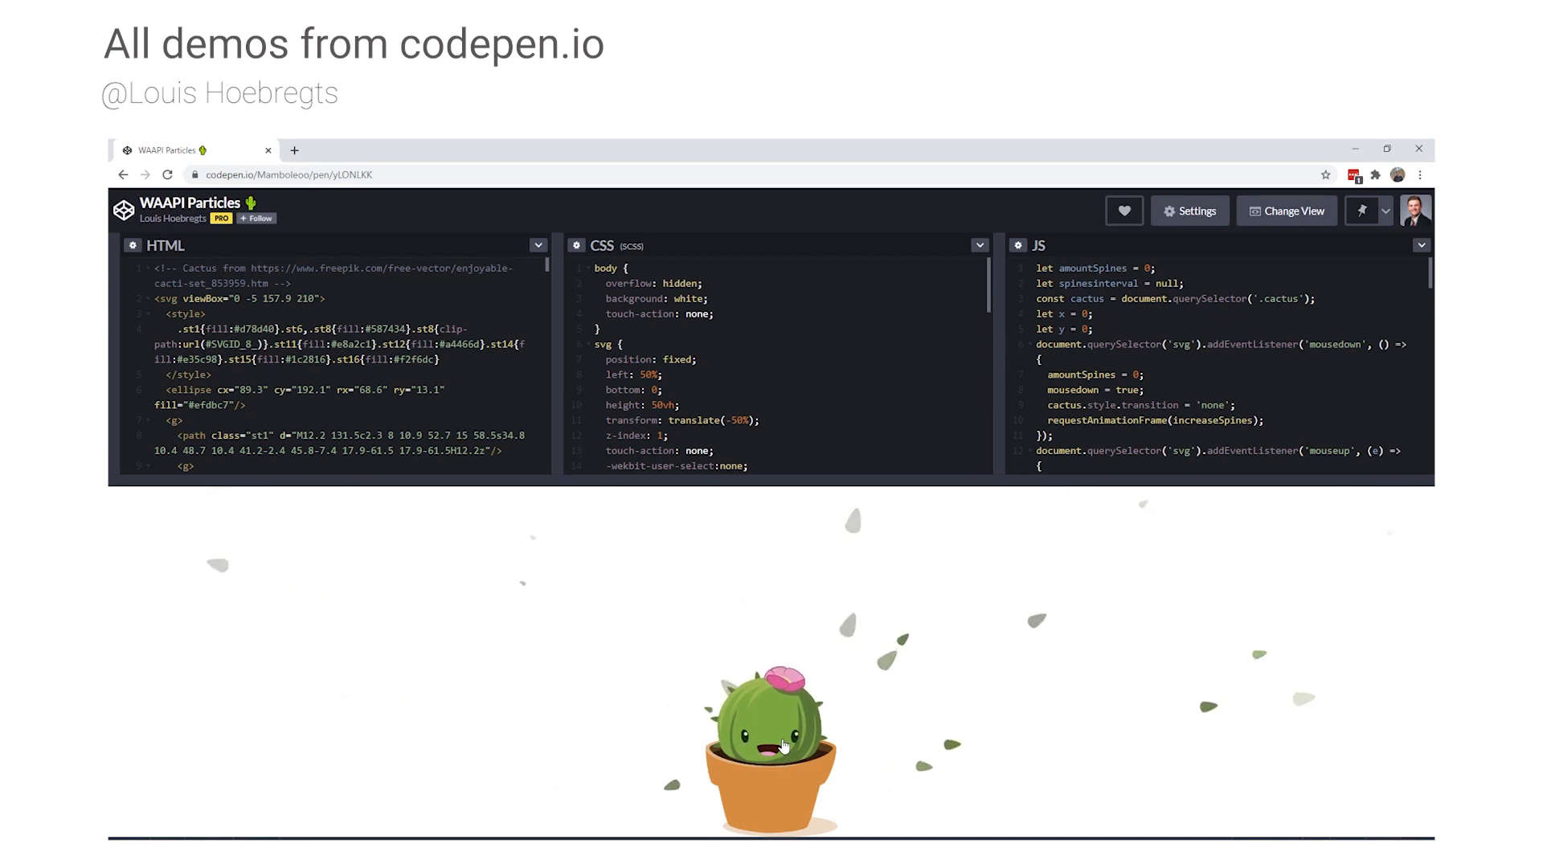